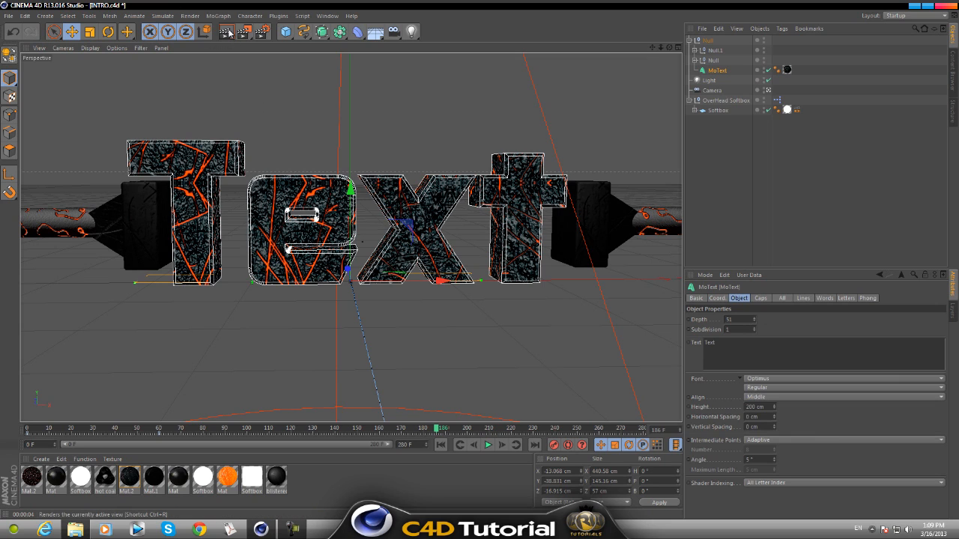
{"action": "mouse_move", "coordinate": [889, 12]}
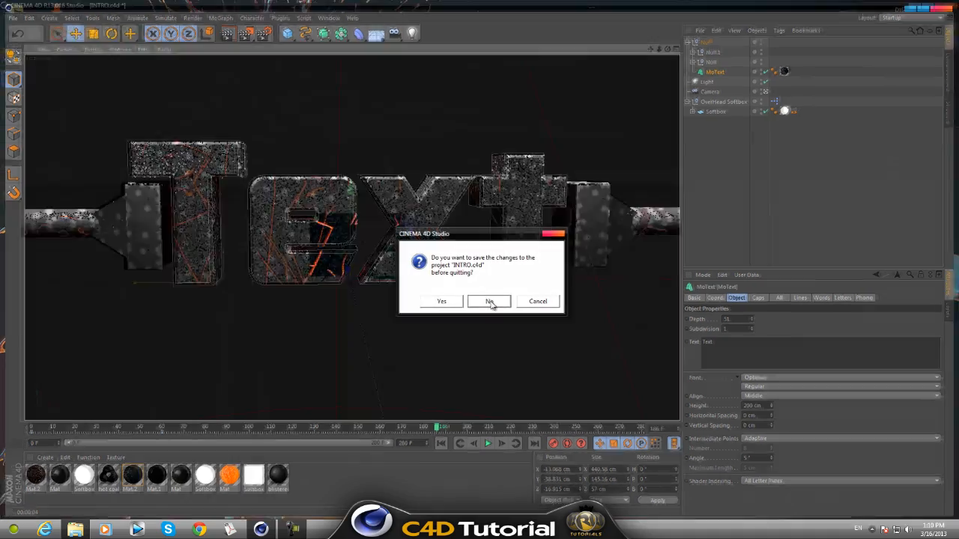
- Answer No to the save-changes prompt so INTRO closes without saving
{"action": "left_click", "coordinate": [488, 301]}
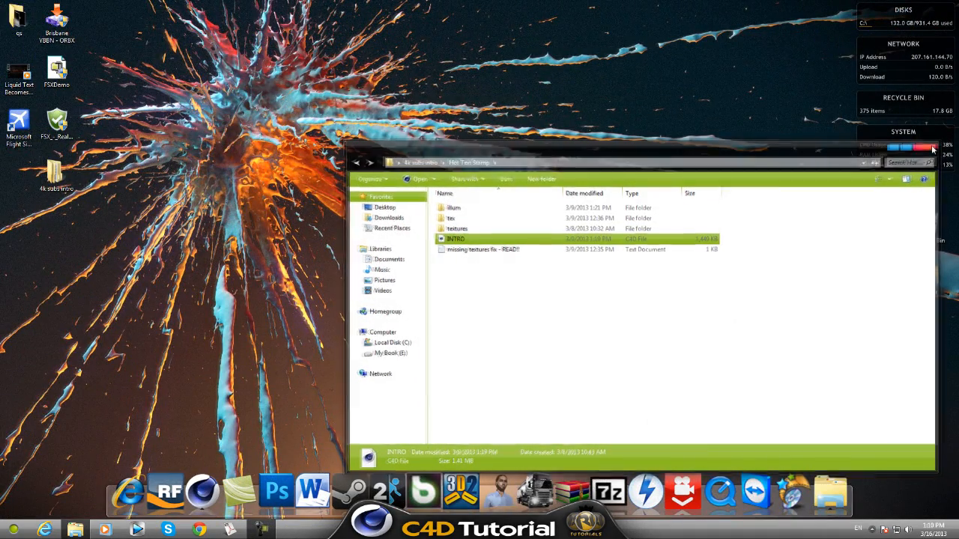
- Close the Hot Text Stamp folder window, leaving the desktop visible
{"action": "left_click", "coordinate": [928, 150]}
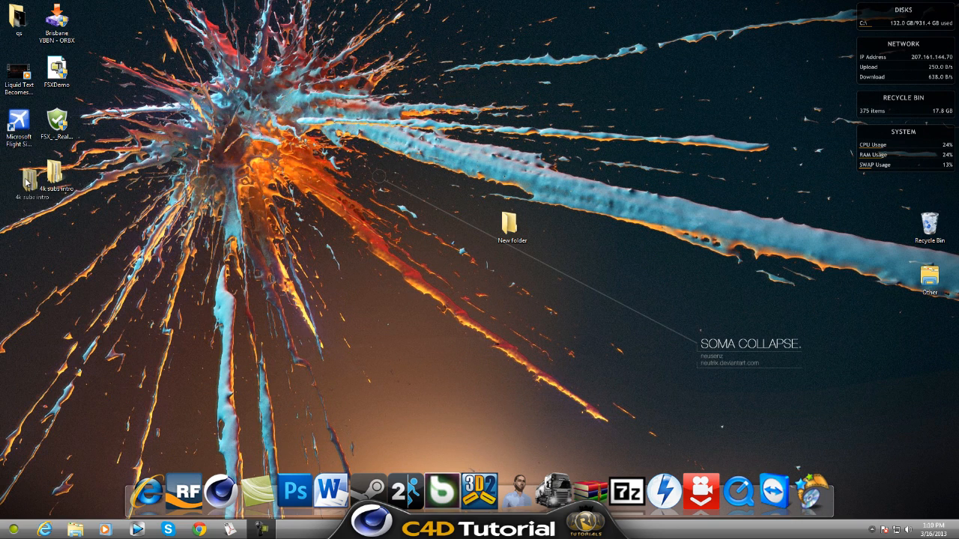
{"action": "mouse_move", "coordinate": [15, 177]}
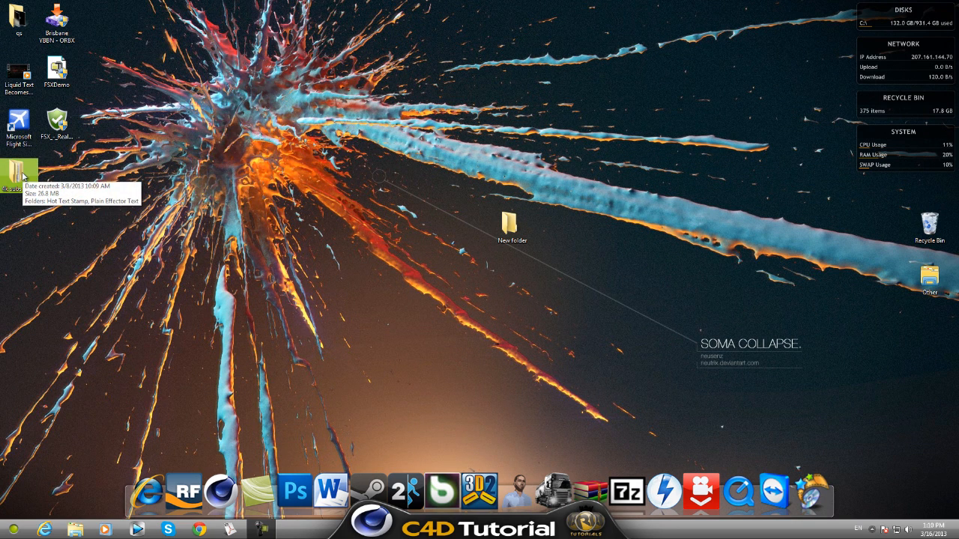
{"action": "mouse_move", "coordinate": [59, 180]}
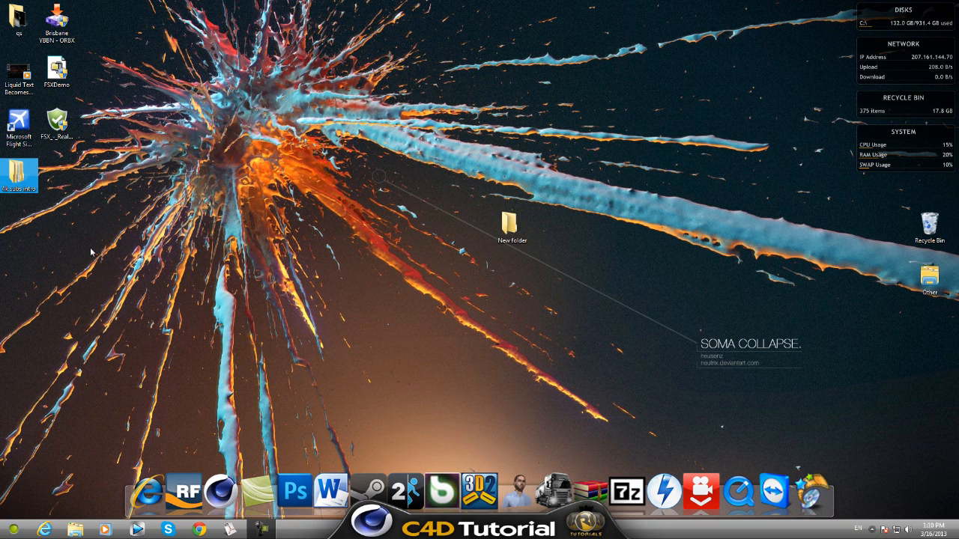
{"action": "mouse_move", "coordinate": [188, 231]}
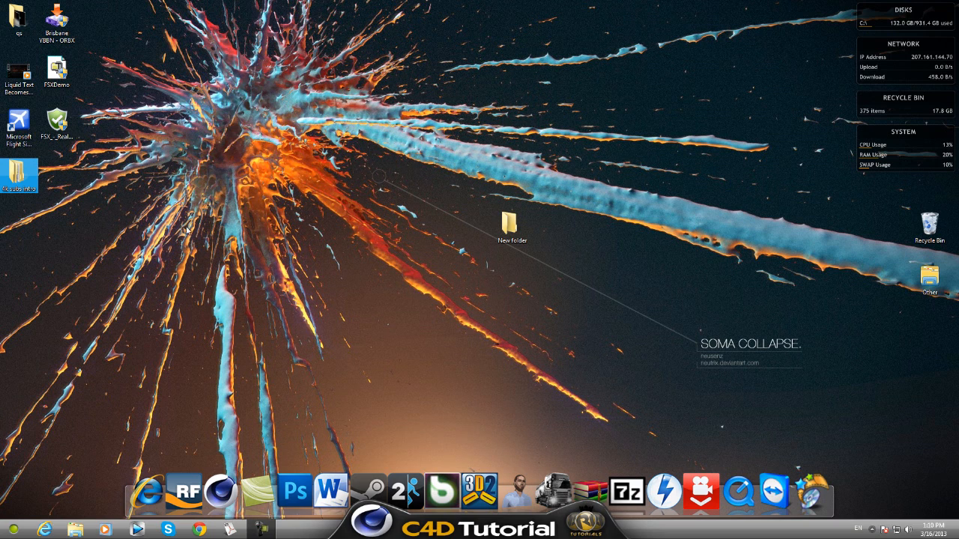
{"action": "mouse_move", "coordinate": [116, 183]}
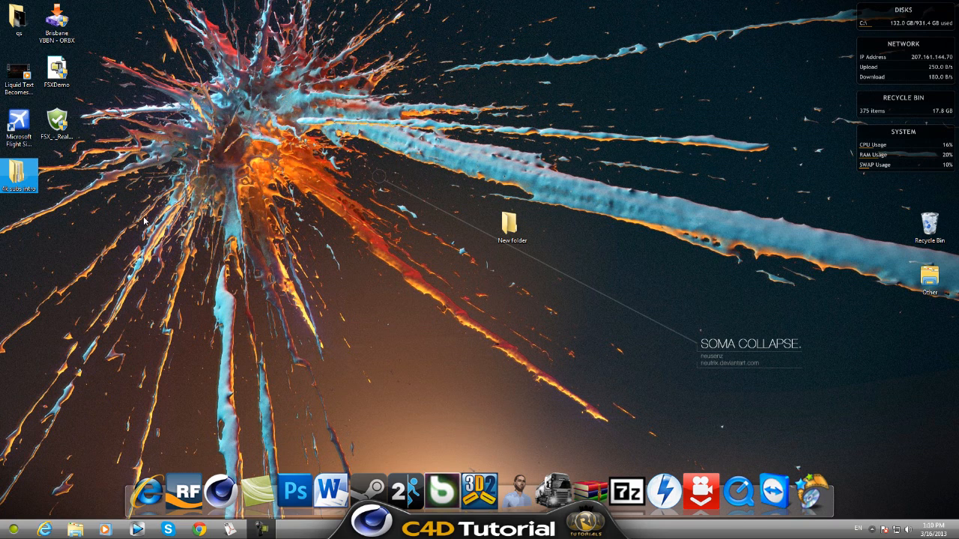
{"action": "mouse_move", "coordinate": [258, 270]}
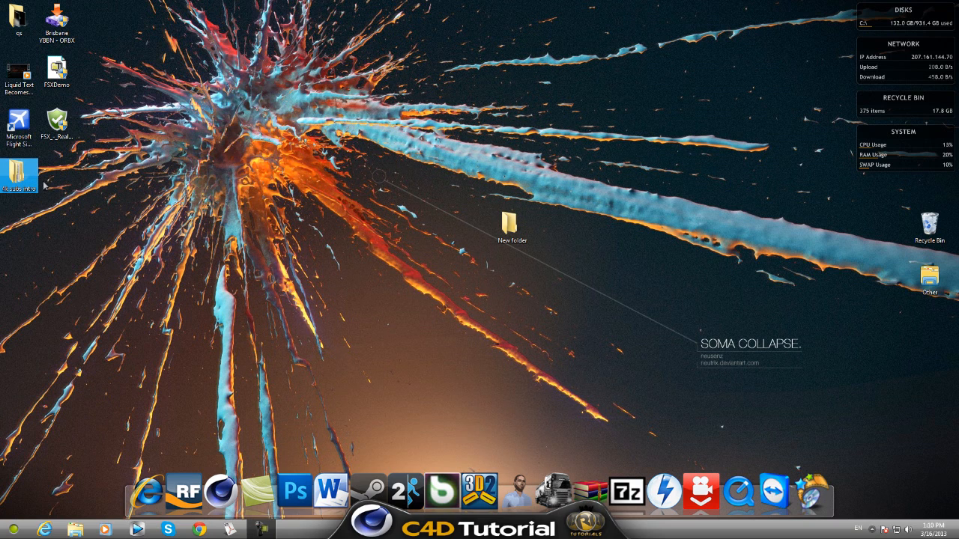
{"action": "mouse_move", "coordinate": [18, 177]}
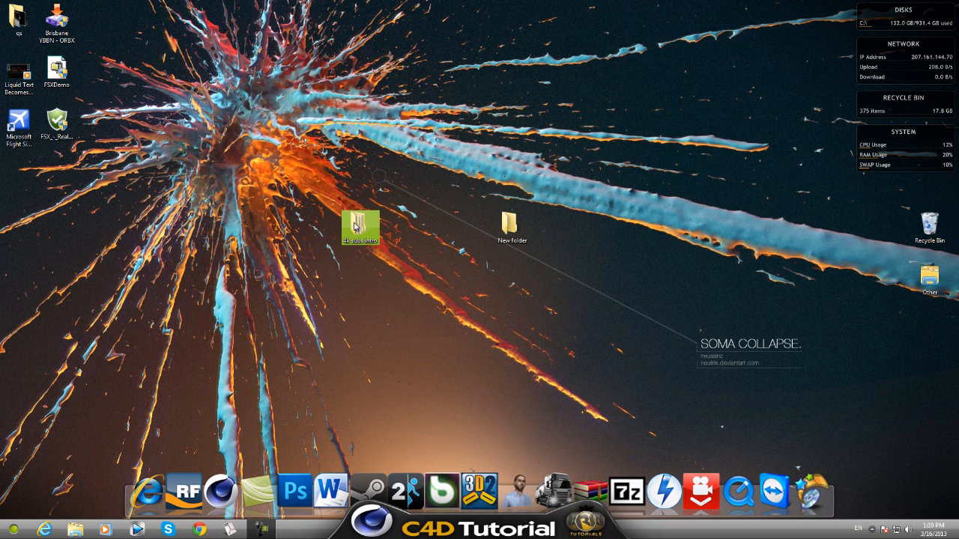
- Move the intro project folder into New Folder and reopen INTRO.c4d from Hot Text Stamp inside it
{"action": "left_click_drag", "start_coordinate": [359, 227], "coordinate": [512, 228]}
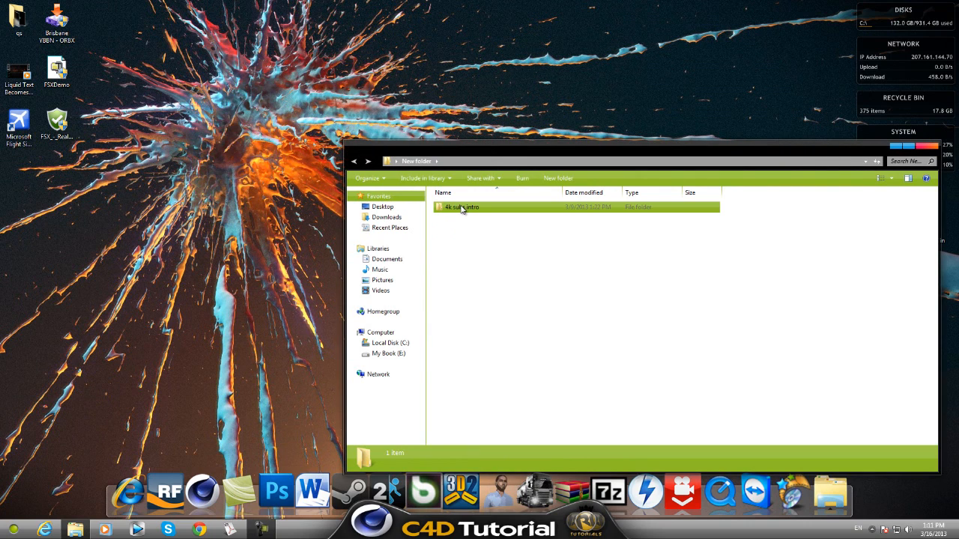
{"action": "double_click", "coordinate": [462, 206]}
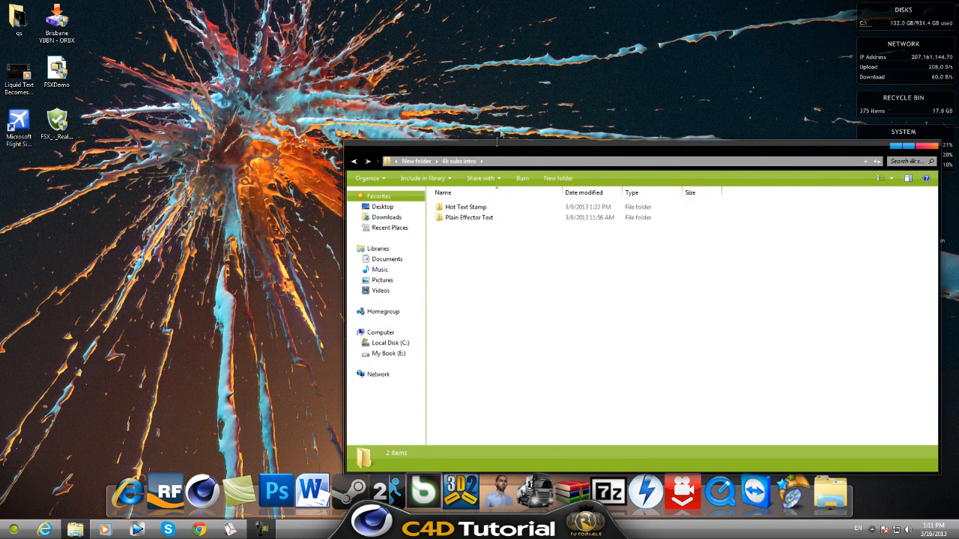
{"action": "double_click", "coordinate": [466, 207]}
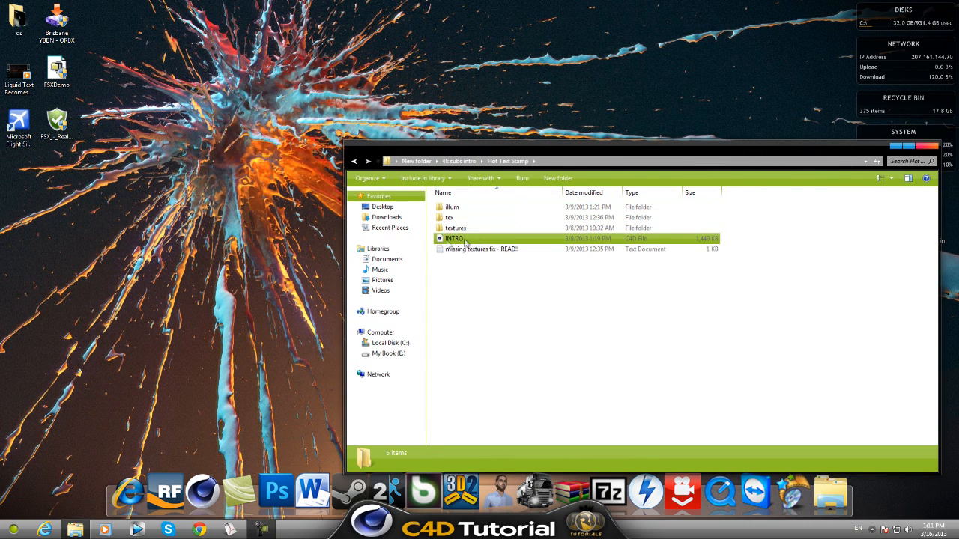
{"action": "left_click", "coordinate": [454, 238]}
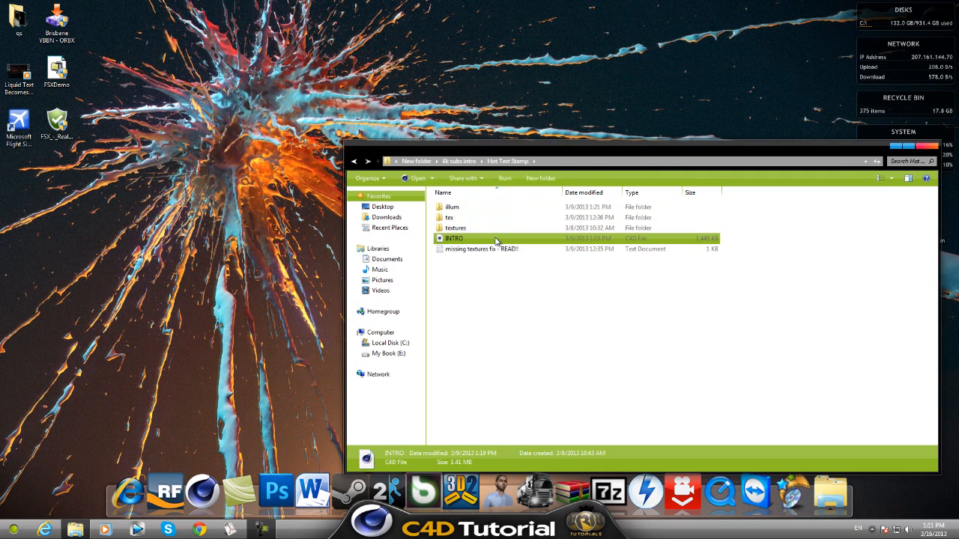
{"action": "double_click", "coordinate": [453, 238]}
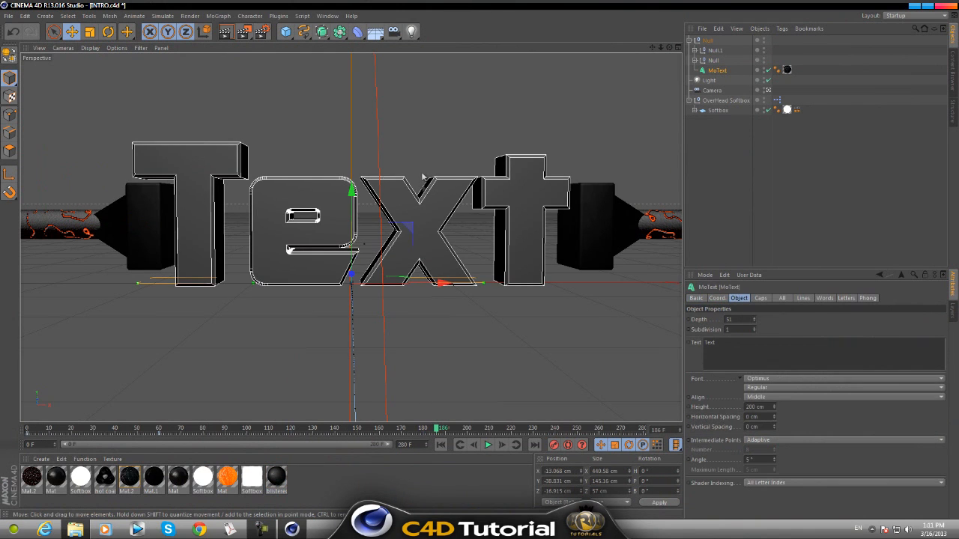
- Select a material in the reopened scene and switch the Attribute Manager mode toward Project Info
{"action": "left_click", "coordinate": [731, 353]}
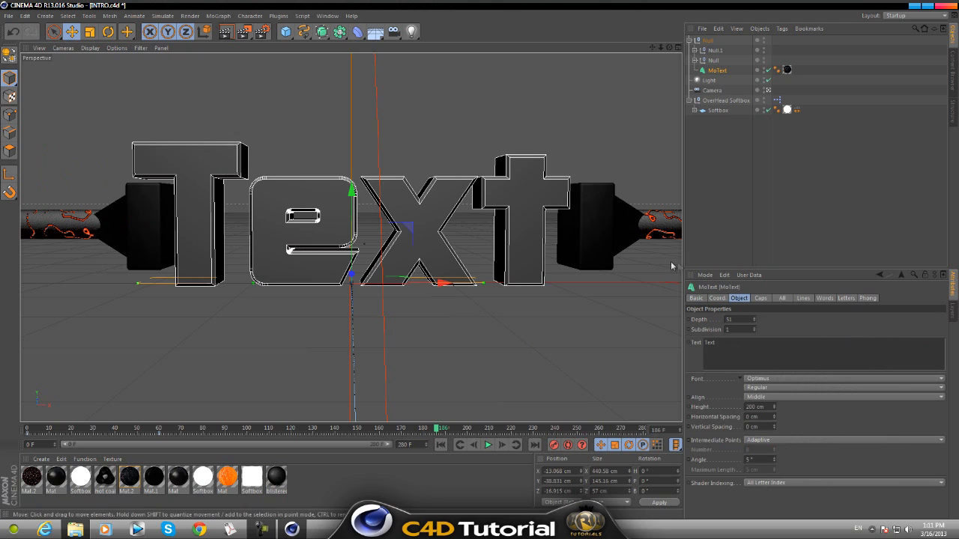
{"action": "left_click", "coordinate": [226, 478]}
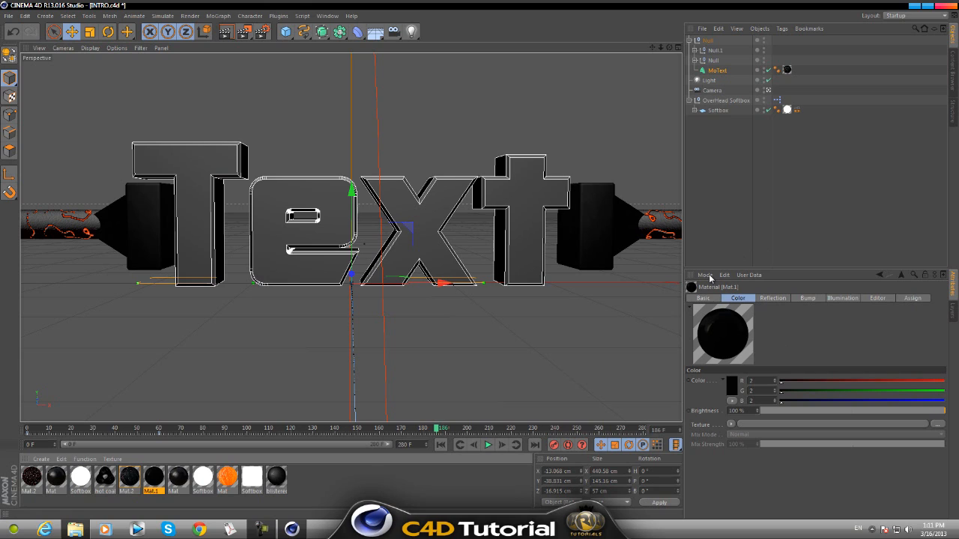
{"action": "mouse_move", "coordinate": [704, 278]}
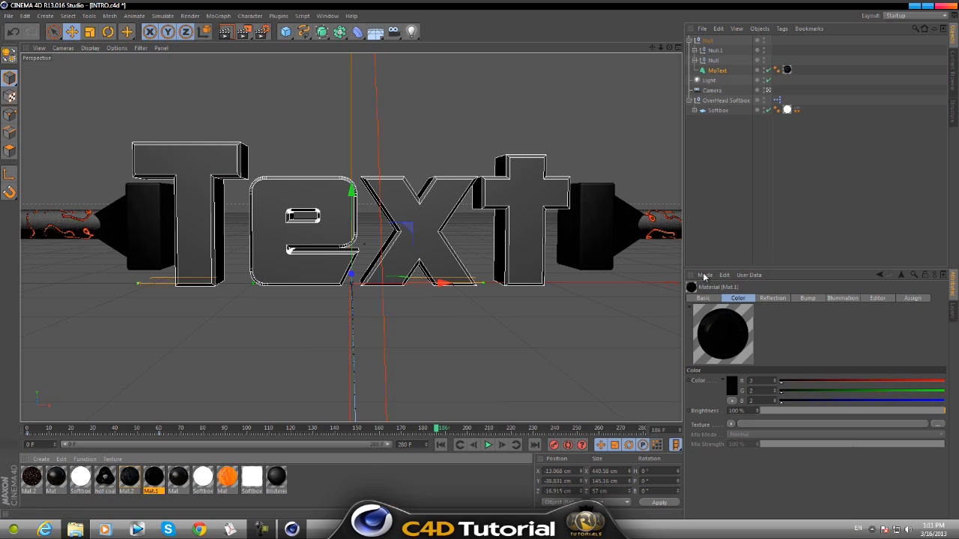
{"action": "left_click", "coordinate": [704, 275]}
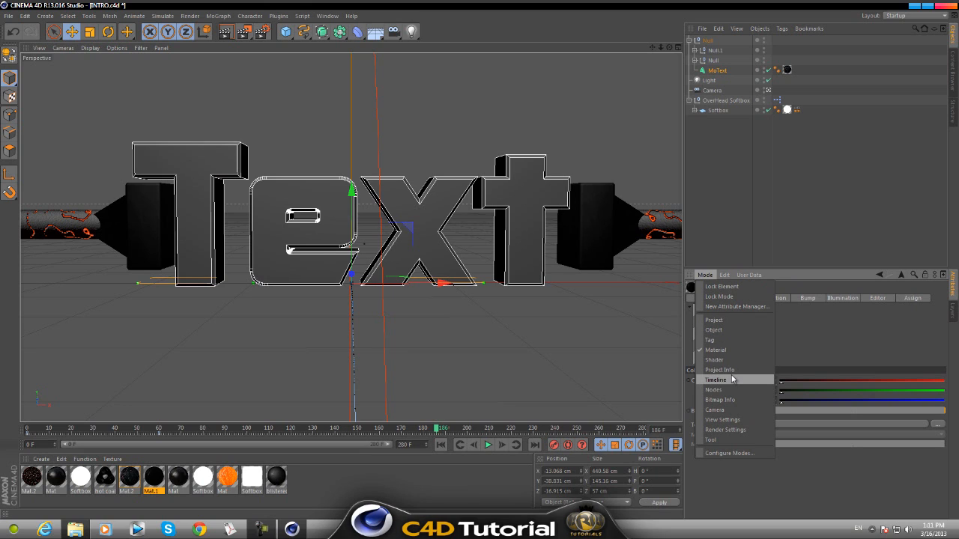
{"action": "mouse_move", "coordinate": [716, 369]}
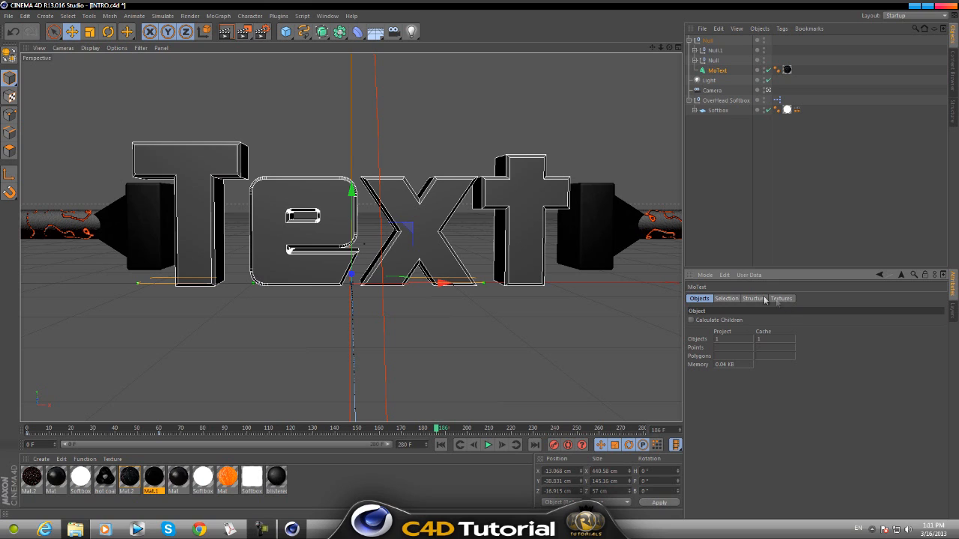
- Show the Project Info Textures list and select the missing scratched metal texture entry
{"action": "left_click", "coordinate": [782, 300]}
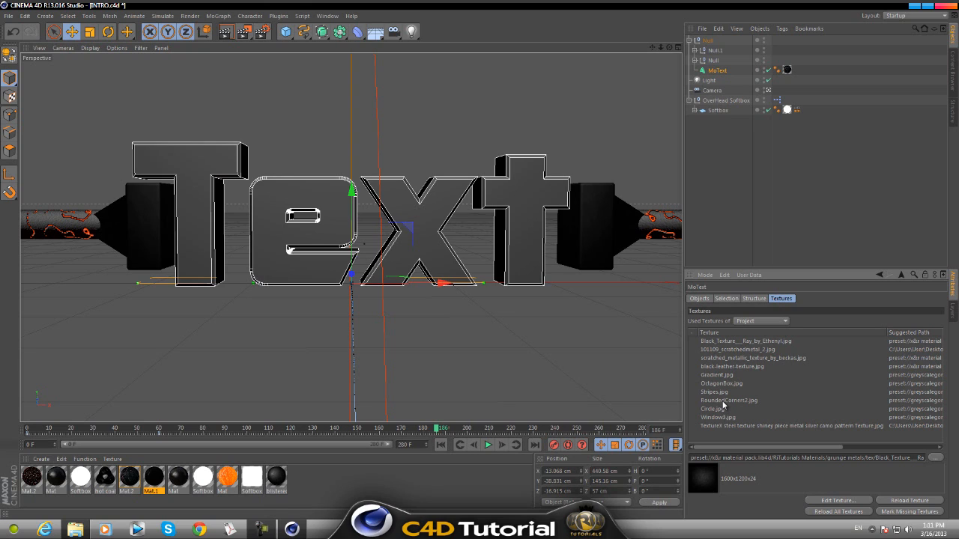
{"action": "left_click", "coordinate": [731, 349]}
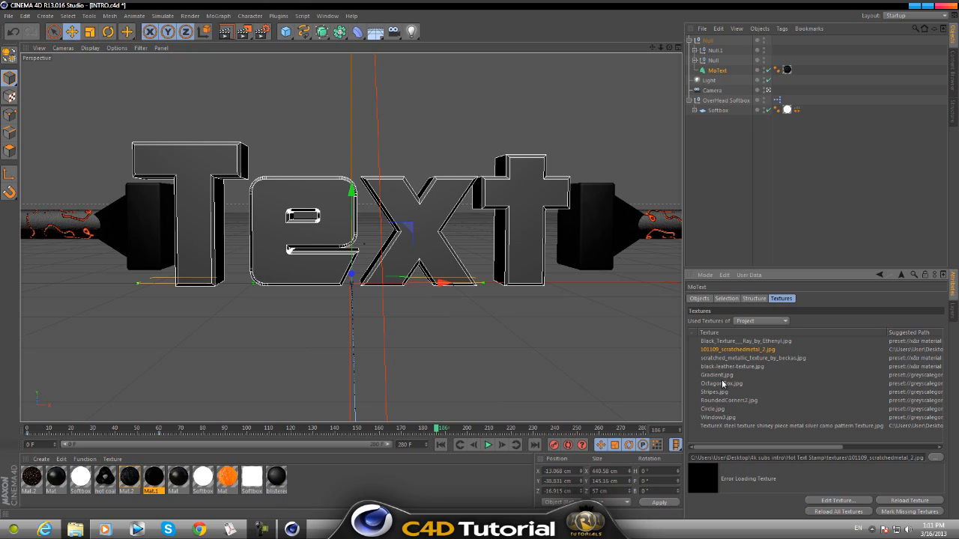
{"action": "mouse_move", "coordinate": [727, 357]}
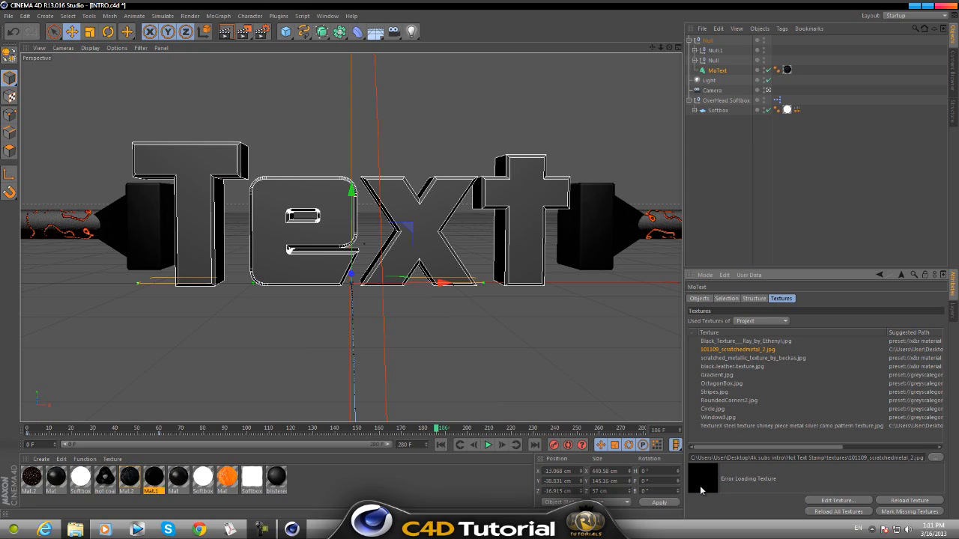
{"action": "mouse_move", "coordinate": [704, 479]}
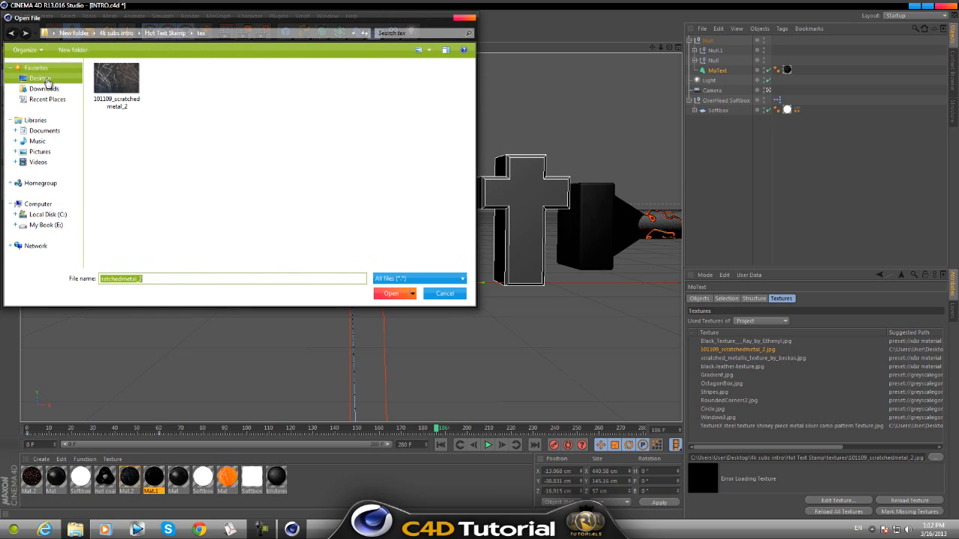
- Browse from the desktop into the project's textures folder and choose the scratchedmetal_2 image
{"action": "left_click", "coordinate": [39, 77]}
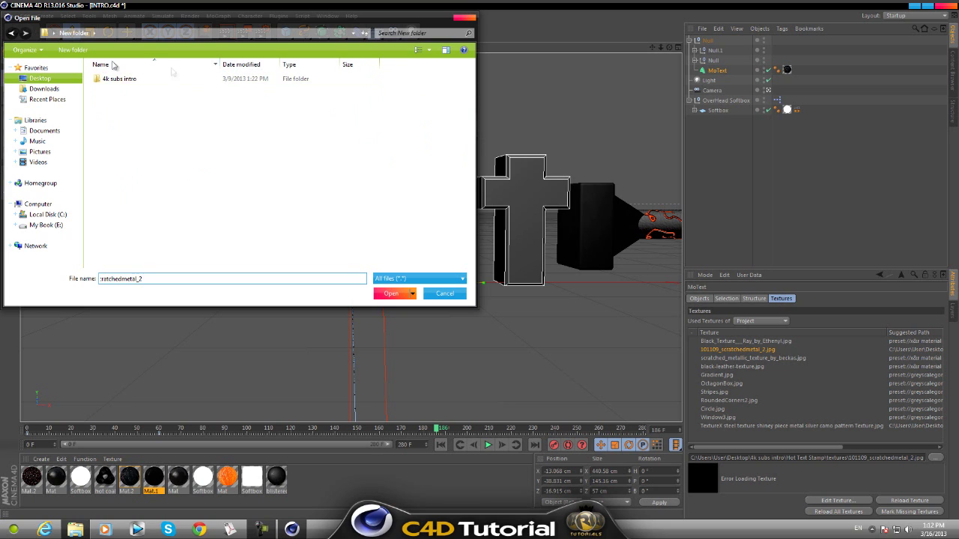
{"action": "double_click", "coordinate": [119, 77]}
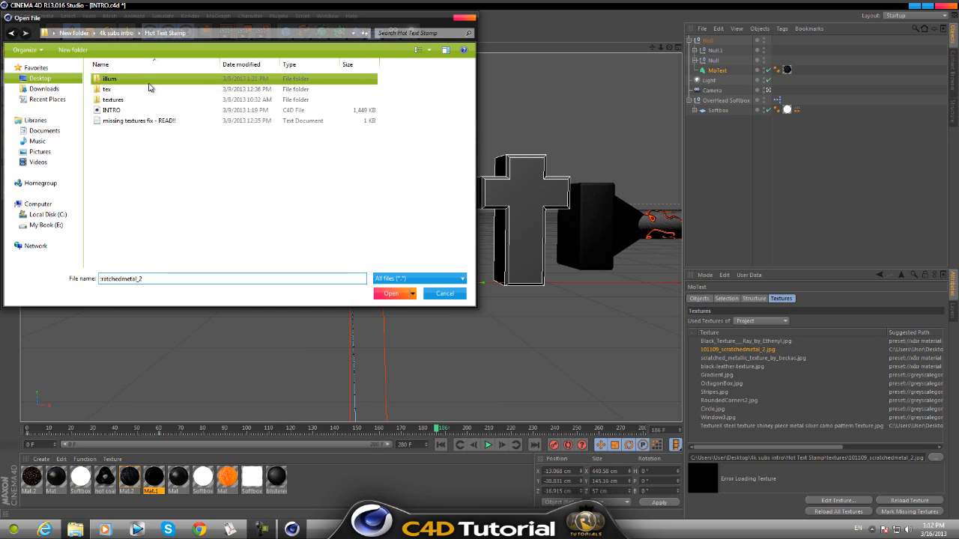
{"action": "left_click", "coordinate": [114, 99]}
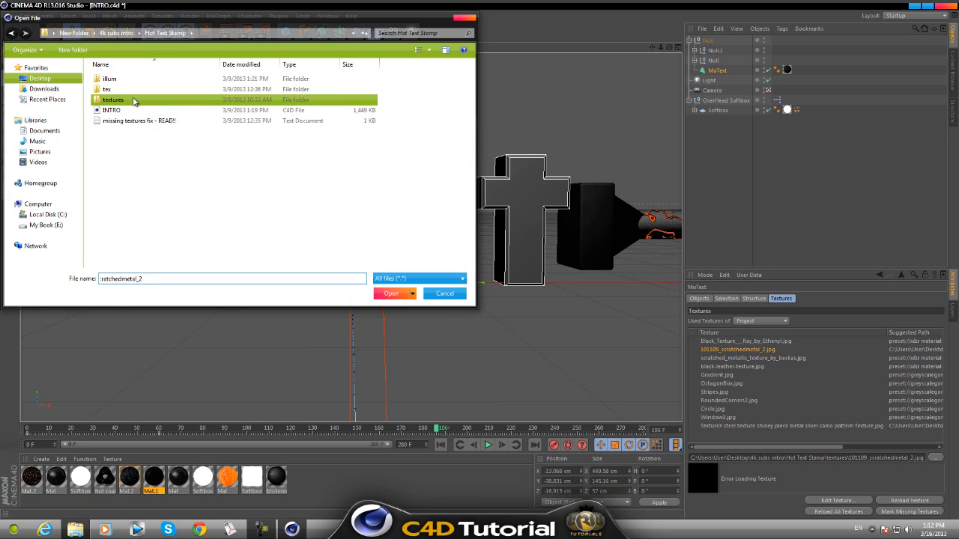
{"action": "double_click", "coordinate": [118, 99]}
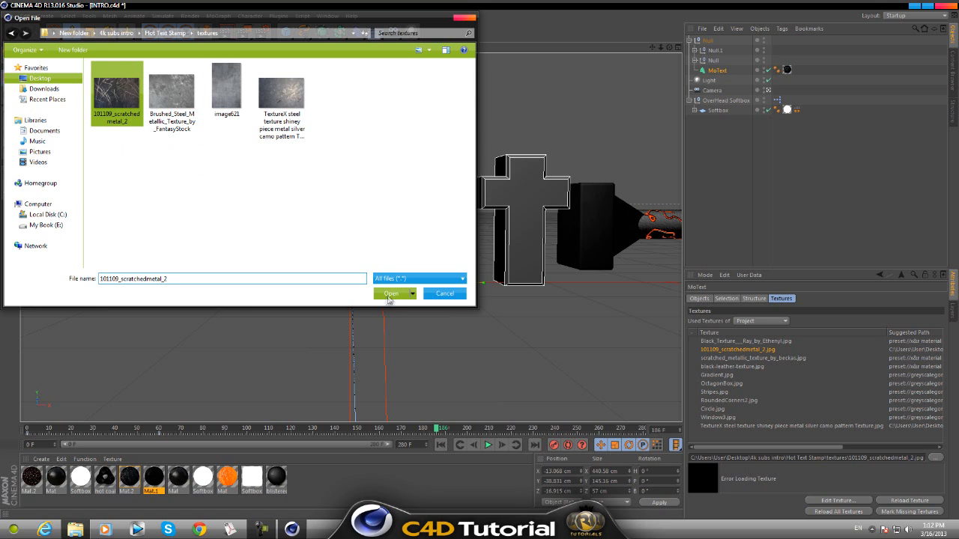
{"action": "left_click", "coordinate": [390, 292]}
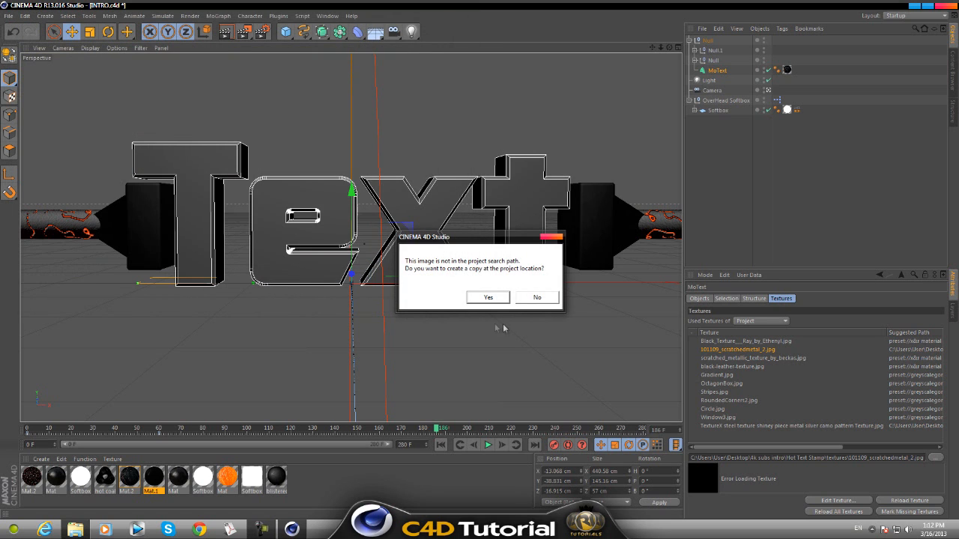
- Answer the copy prompt, replace the scratched metal texture project-wide and accept the report
{"action": "left_click", "coordinate": [489, 297]}
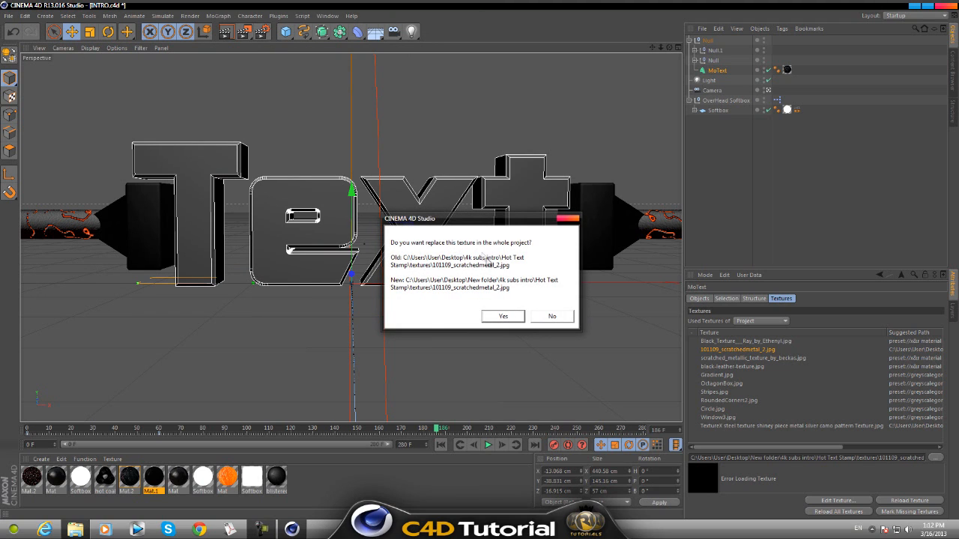
{"action": "left_click", "coordinate": [502, 316]}
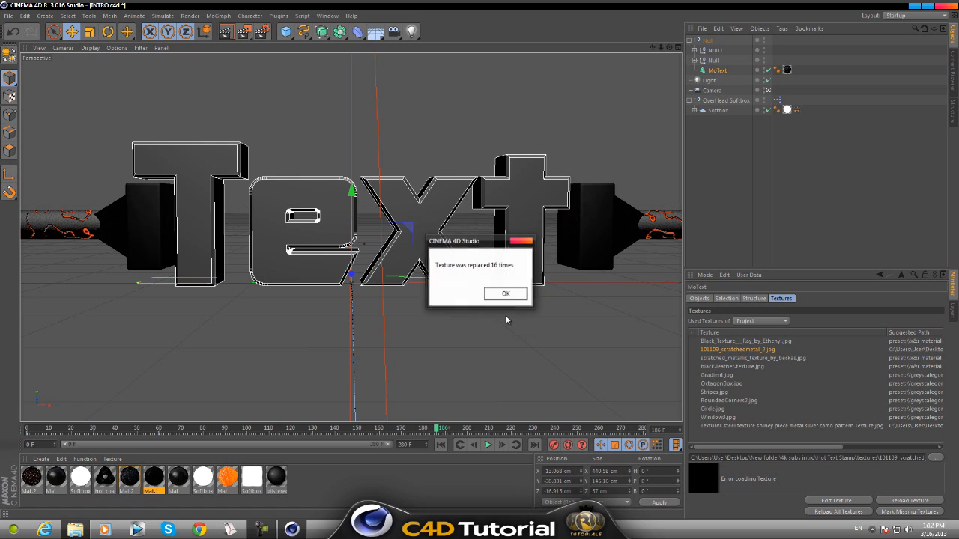
{"action": "mouse_move", "coordinate": [506, 294]}
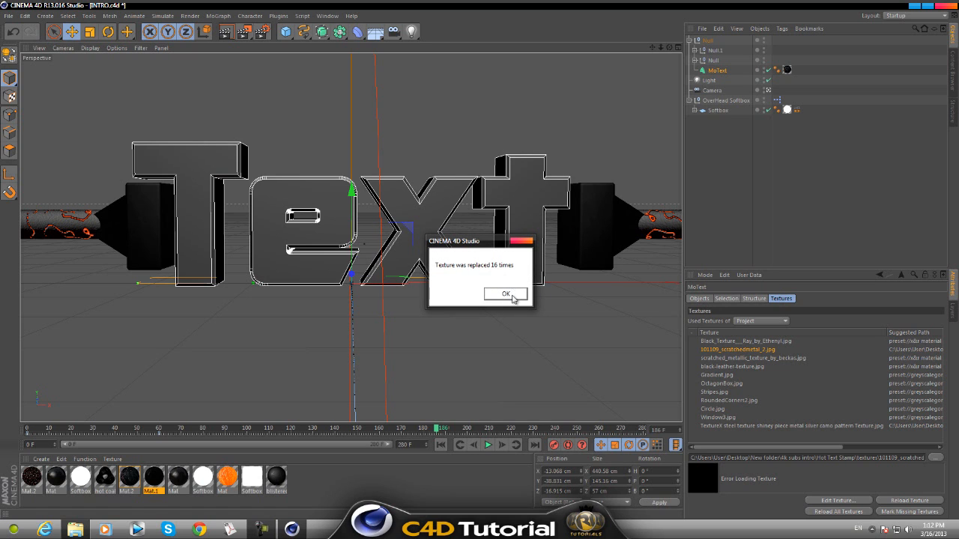
{"action": "left_click", "coordinate": [506, 293]}
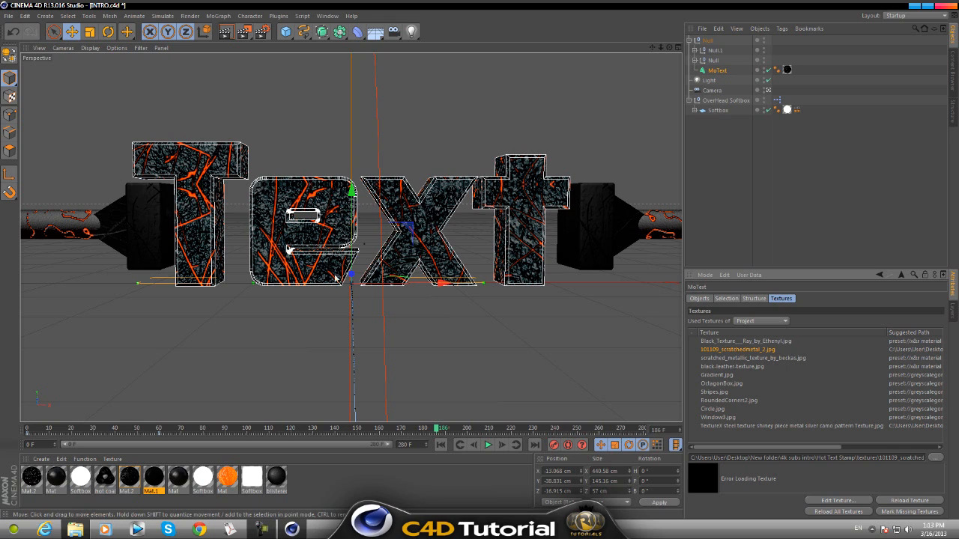
{"action": "mouse_move", "coordinate": [740, 383]}
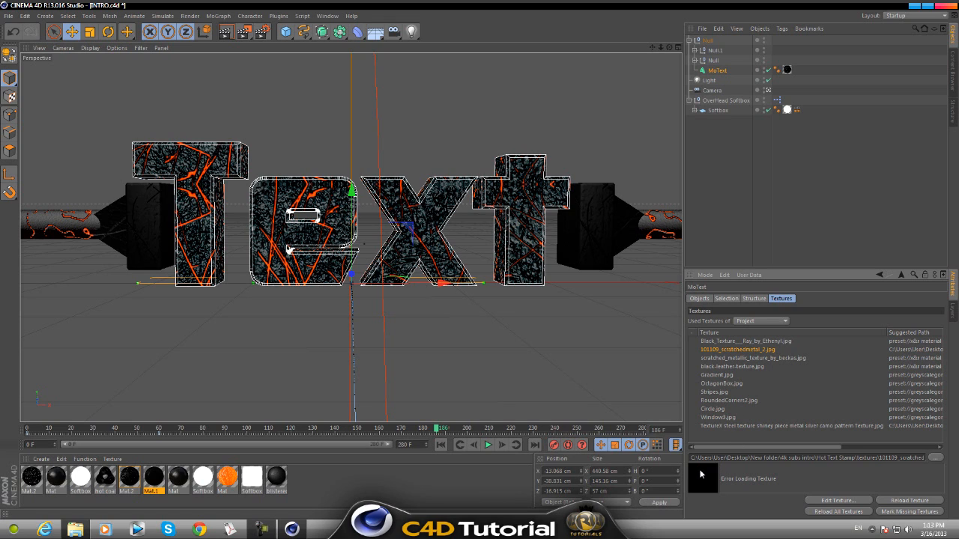
{"action": "mouse_move", "coordinate": [752, 367]}
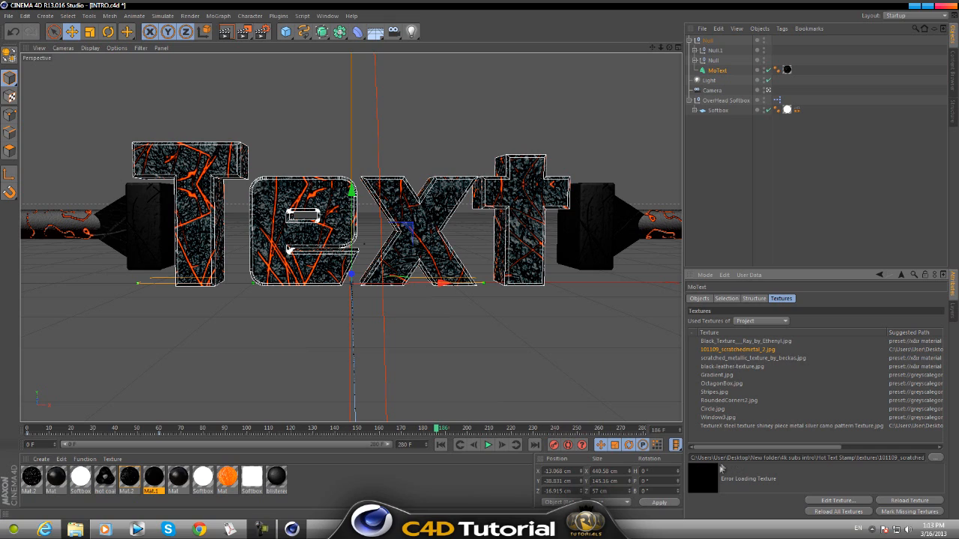
{"action": "mouse_move", "coordinate": [706, 491]}
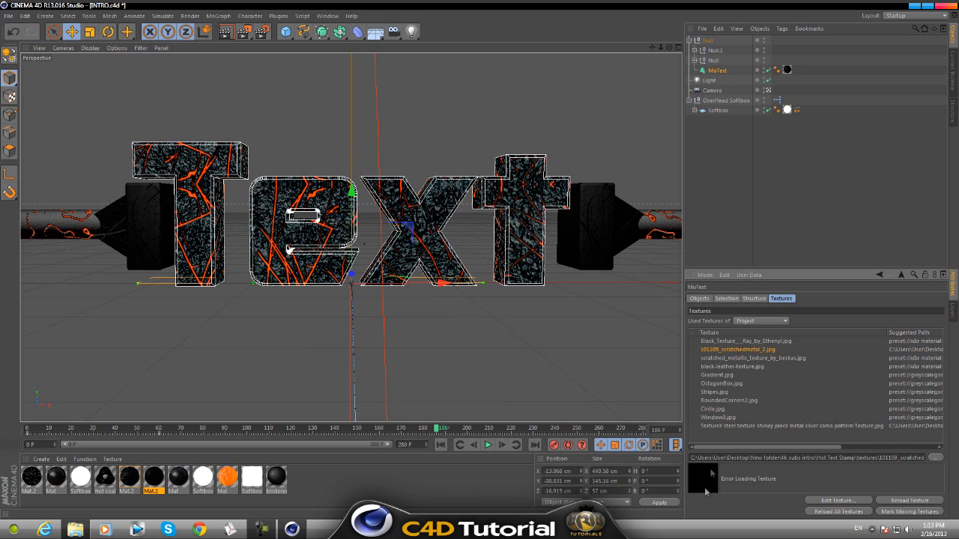
{"action": "mouse_move", "coordinate": [731, 392]}
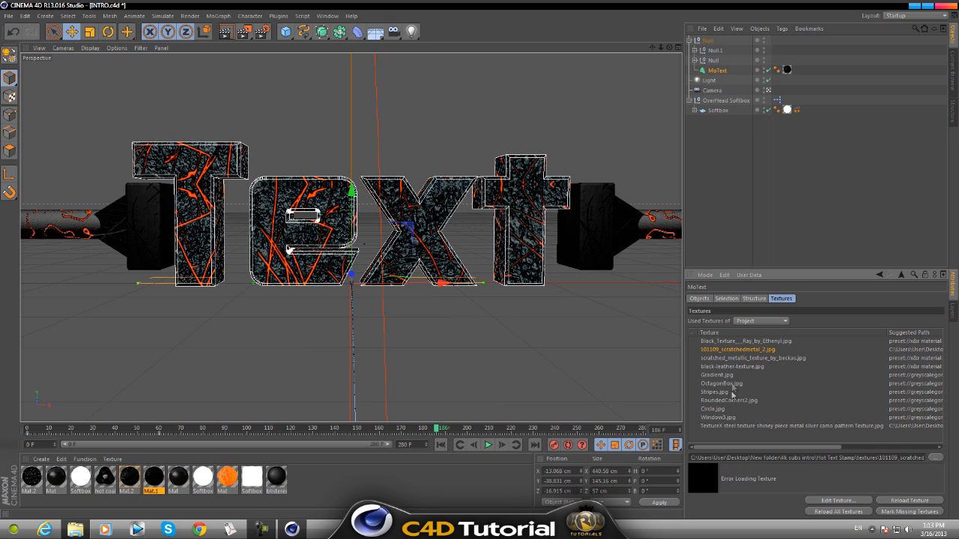
{"action": "left_click", "coordinate": [722, 384]}
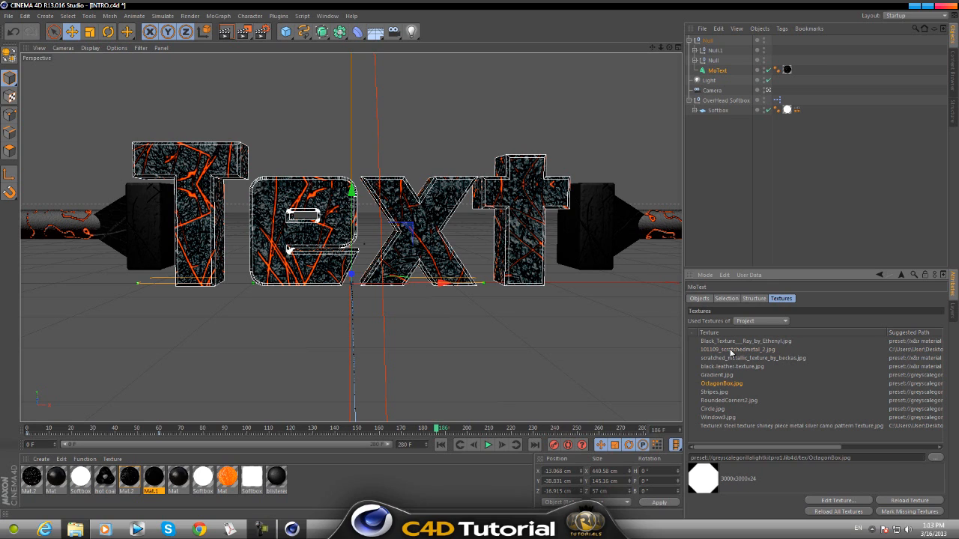
{"action": "left_click", "coordinate": [731, 349]}
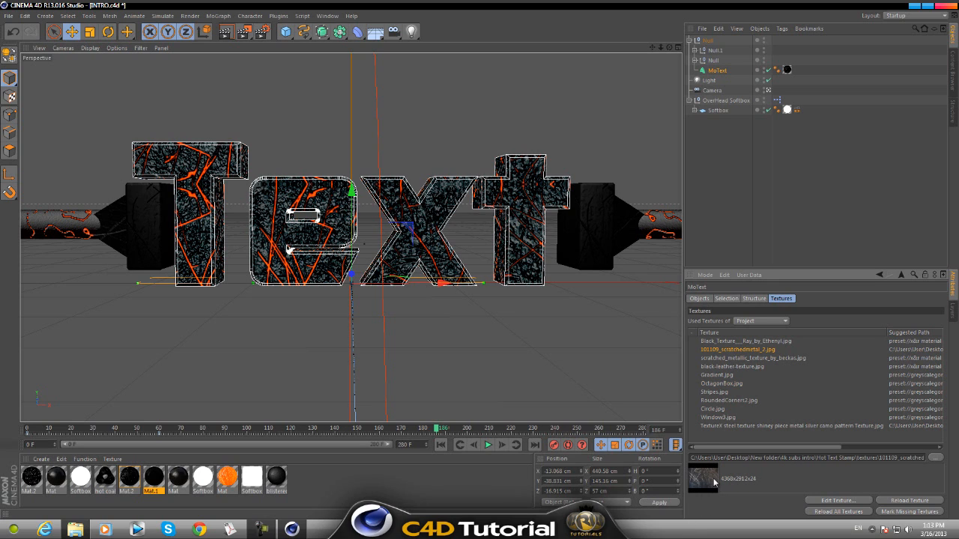
{"action": "mouse_move", "coordinate": [749, 426]}
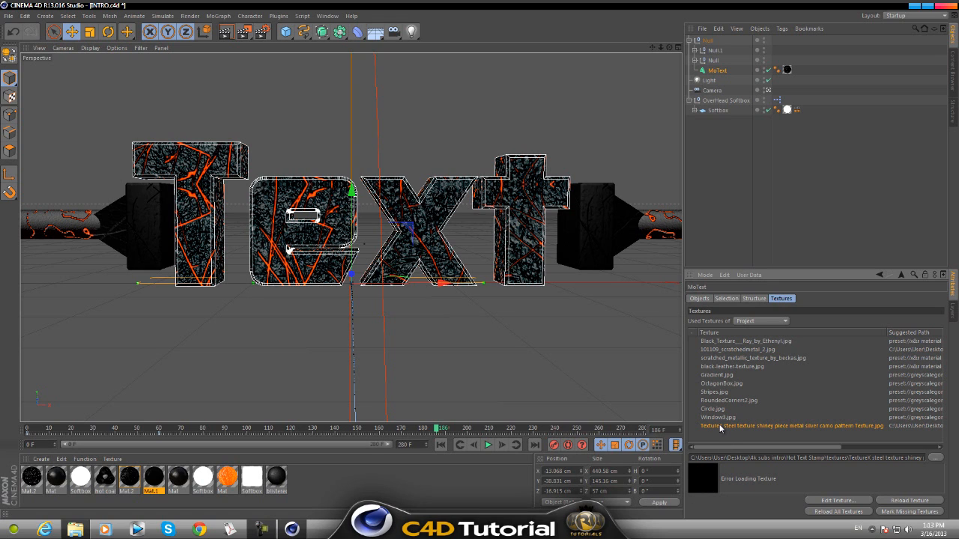
{"action": "left_click", "coordinate": [794, 425]}
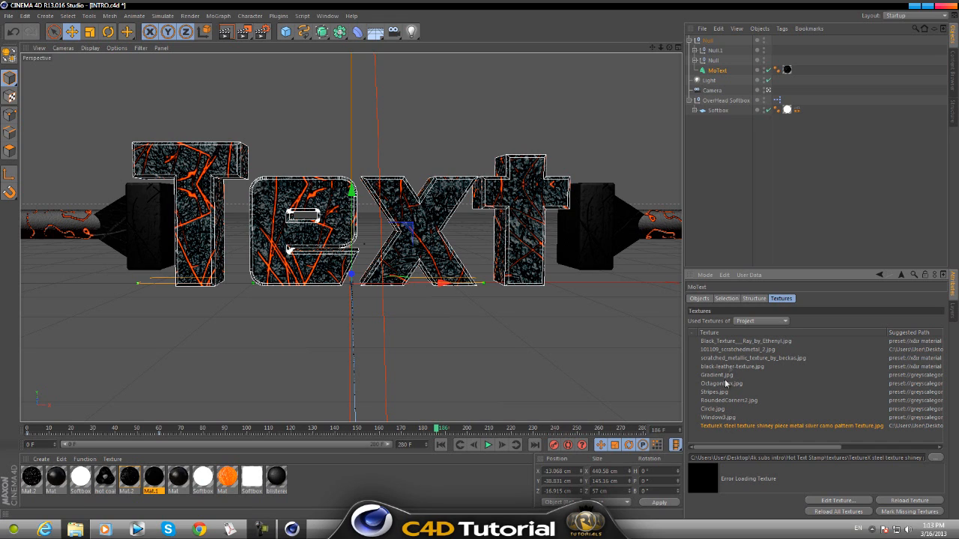
{"action": "left_click", "coordinate": [755, 358]}
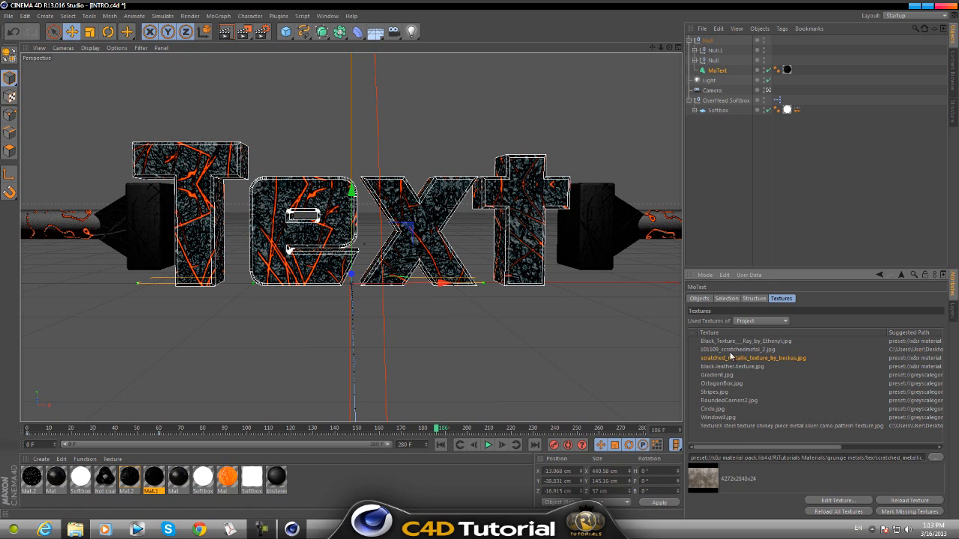
- Select the missing steel texture entry in the Textures list for relinking
{"action": "left_click", "coordinate": [788, 426]}
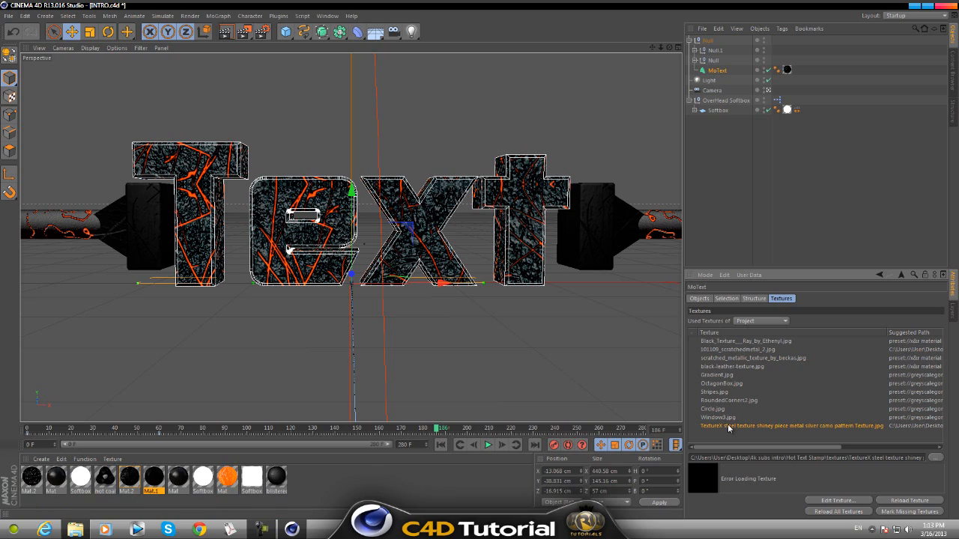
{"action": "mouse_move", "coordinate": [741, 427]}
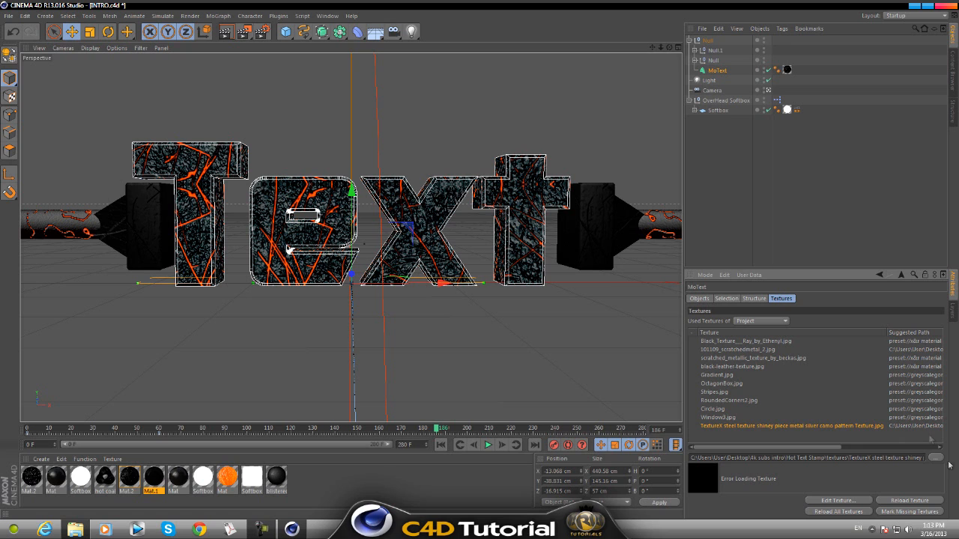
{"action": "mouse_move", "coordinate": [947, 458]}
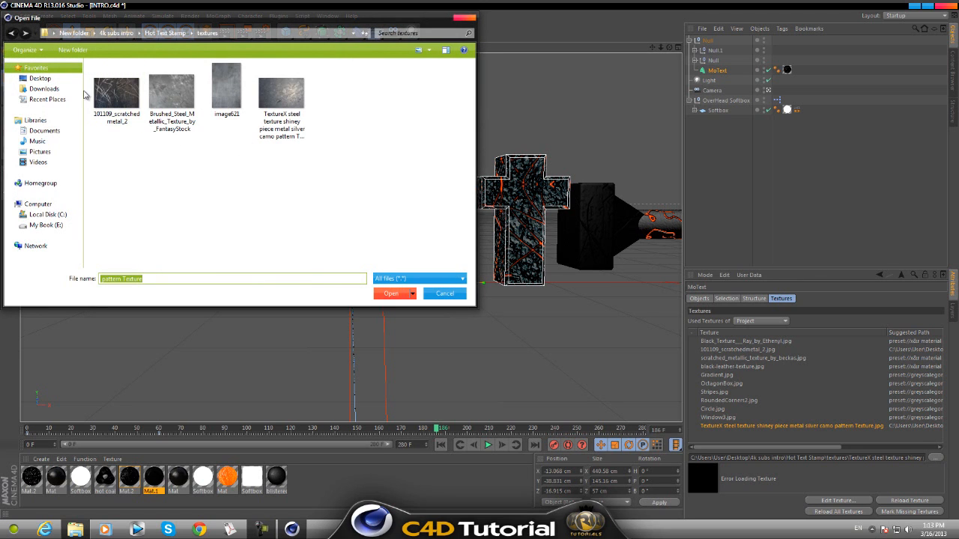
- Choose the steel texture image, answer the copy prompt and replace it project-wide in two places
{"action": "left_click", "coordinate": [287, 93]}
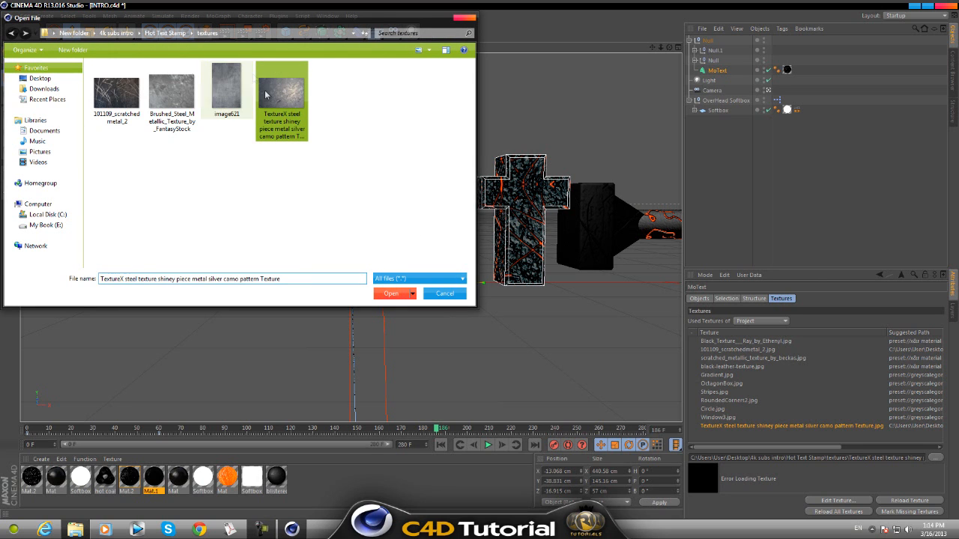
{"action": "left_click", "coordinate": [391, 292]}
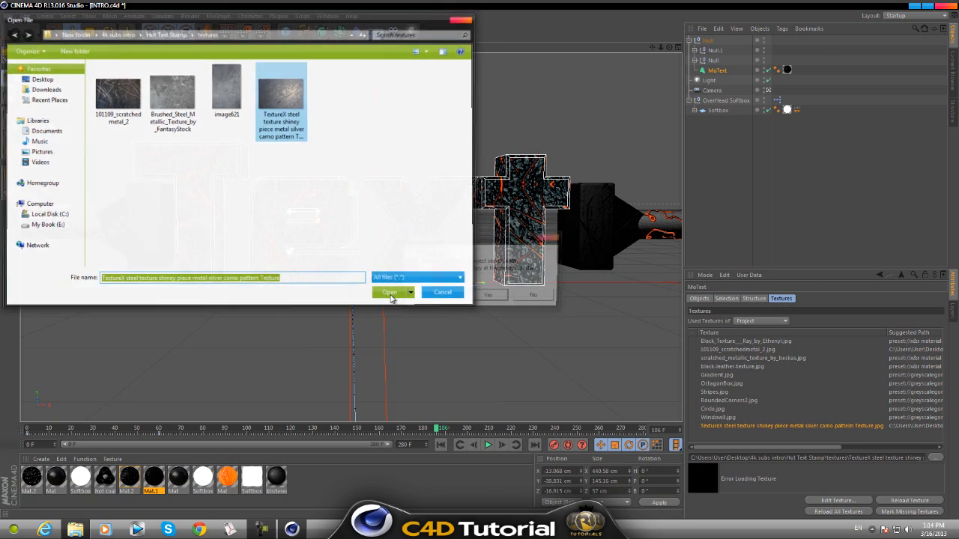
{"action": "left_click", "coordinate": [390, 292]}
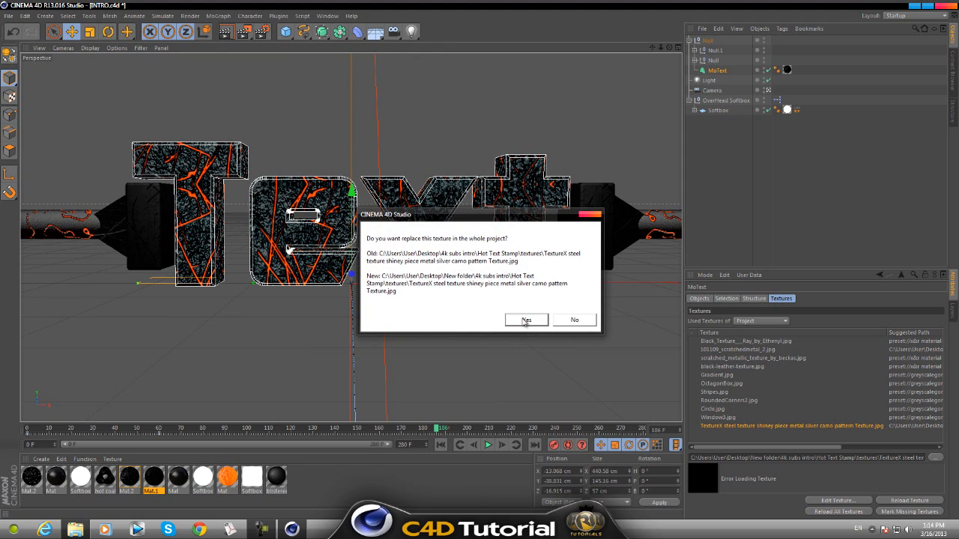
{"action": "left_click", "coordinate": [526, 320]}
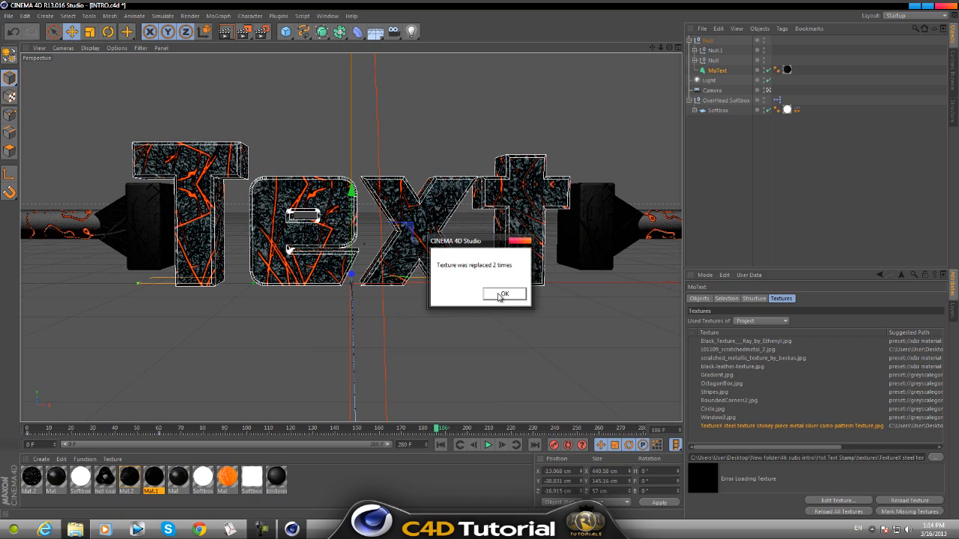
{"action": "left_click", "coordinate": [505, 294]}
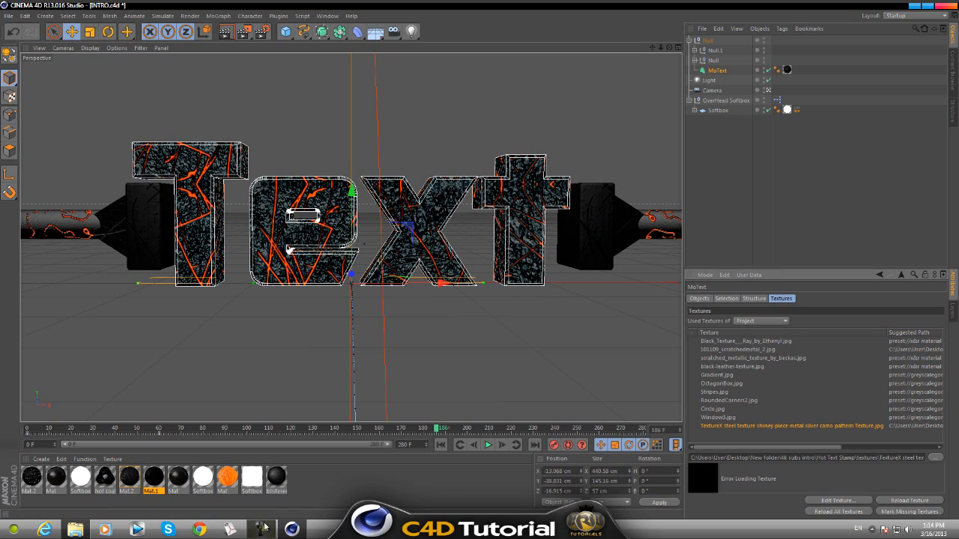